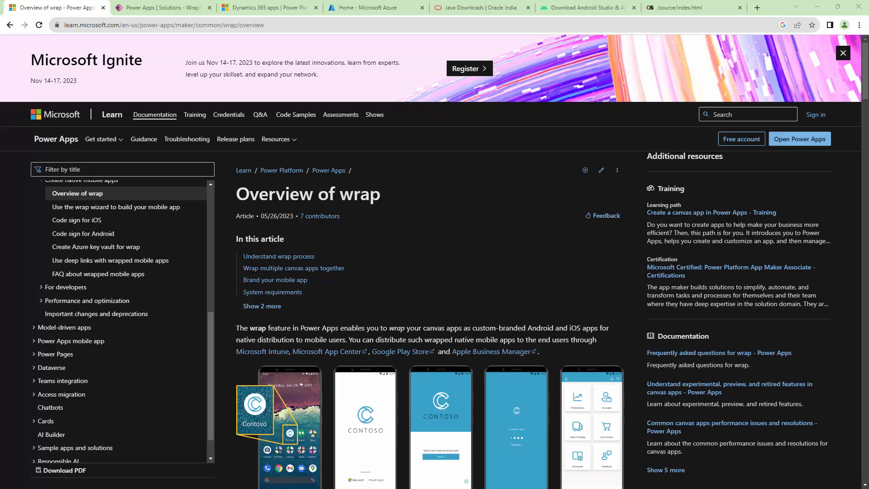
mouse_move(194, 405)
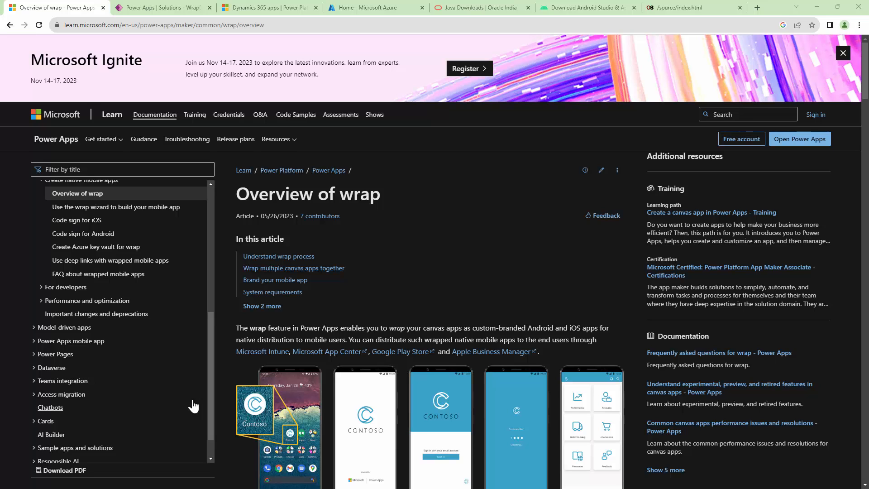
Review the 'Understand wrap process' diagram further down the Overview of wrap article
scroll(down, 3)
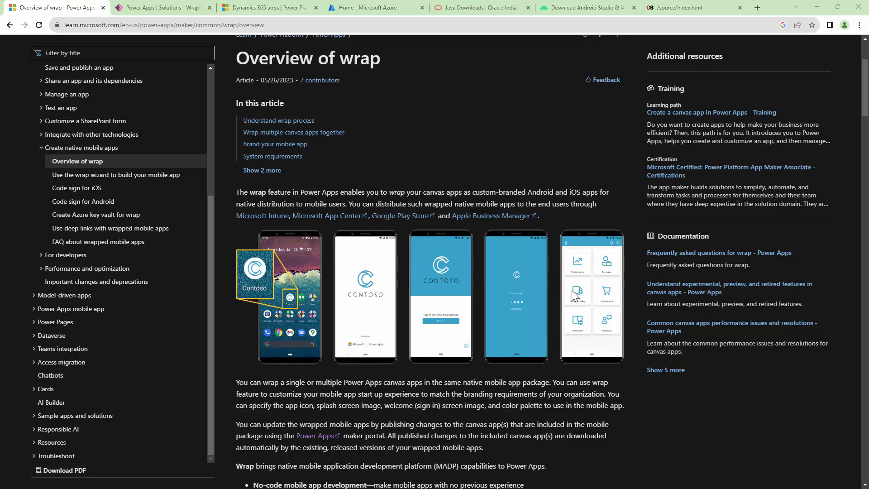
scroll(down, 3)
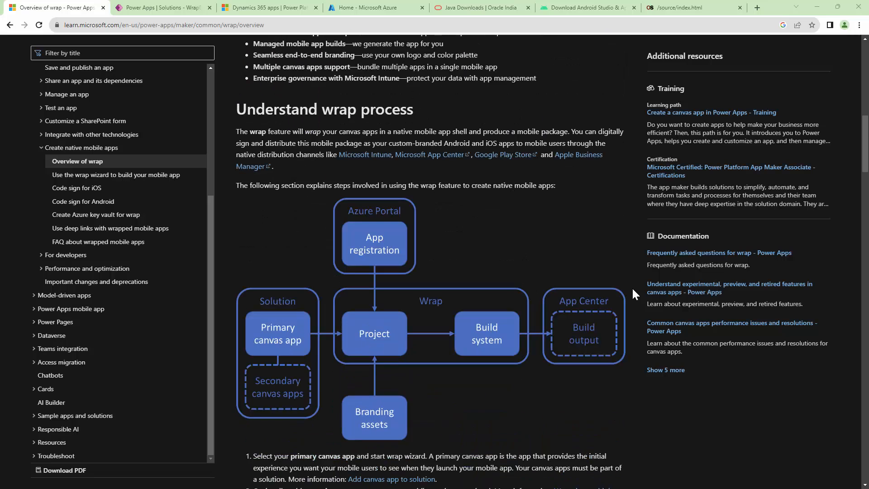
scroll(down, 3)
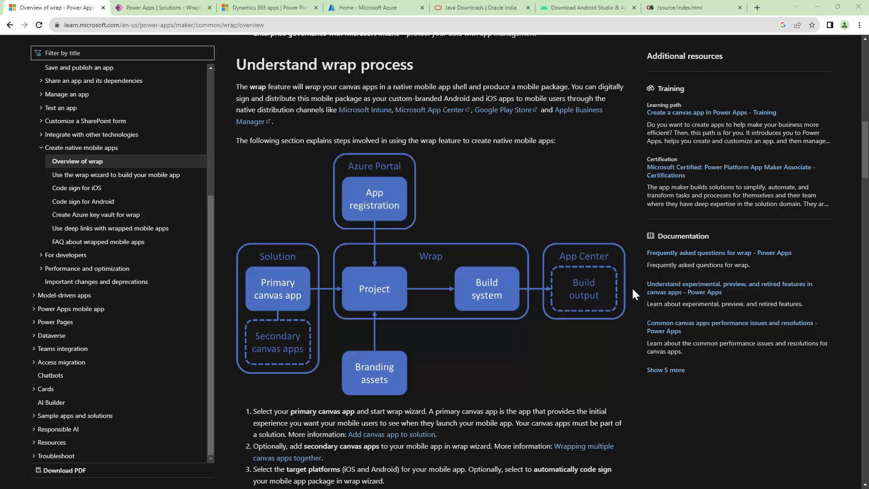
mouse_move(335, 247)
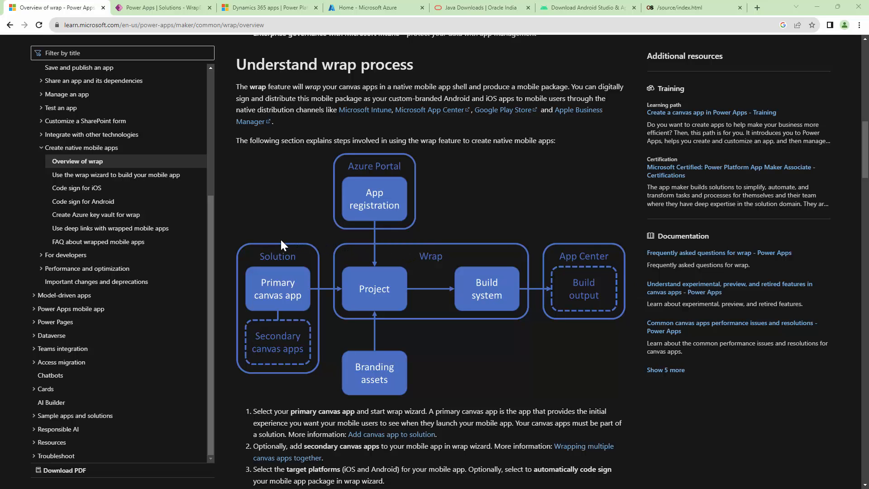
mouse_move(307, 352)
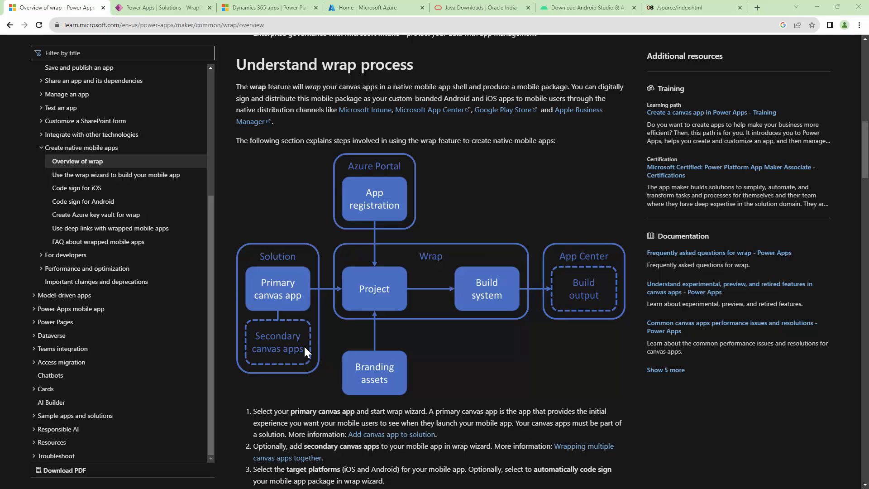
mouse_move(304, 348)
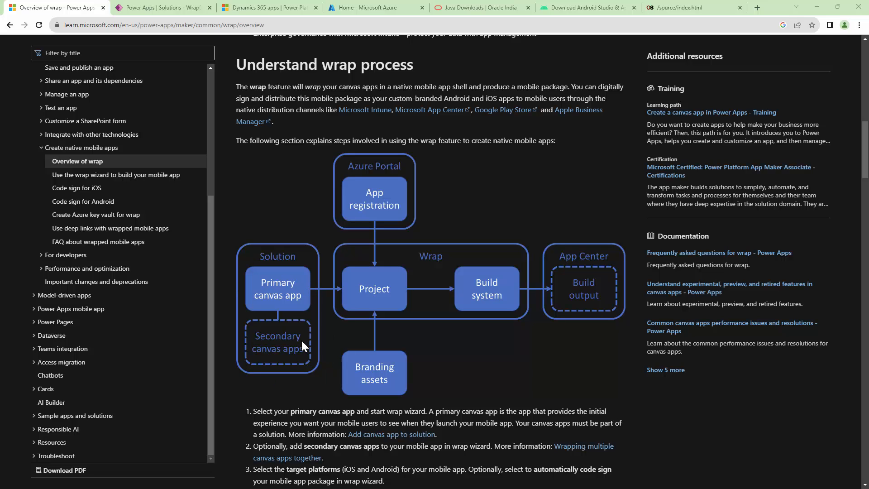
Check the WrapDemo786 solution in Power Apps, then go to Azure's App registrations list
click(161, 7)
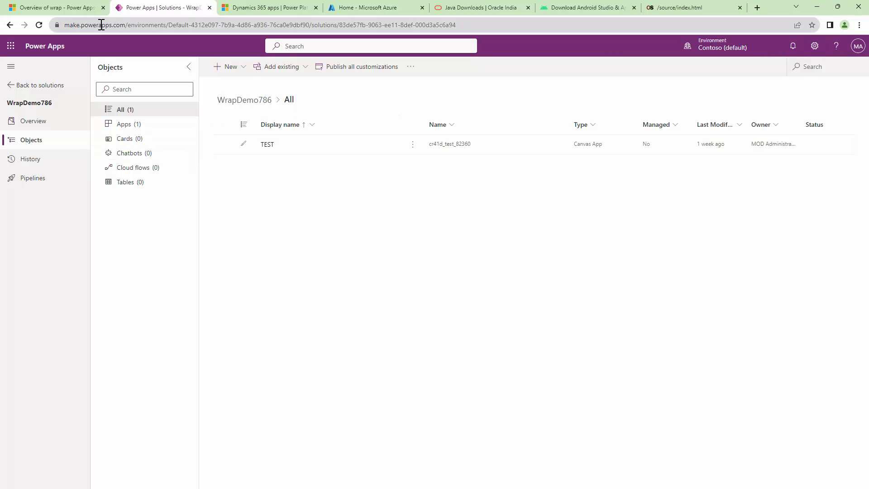
click(52, 8)
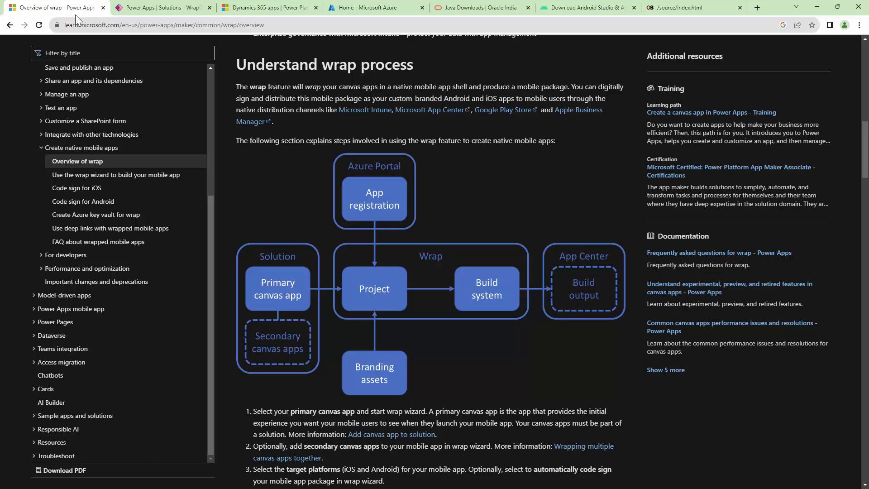
mouse_move(347, 245)
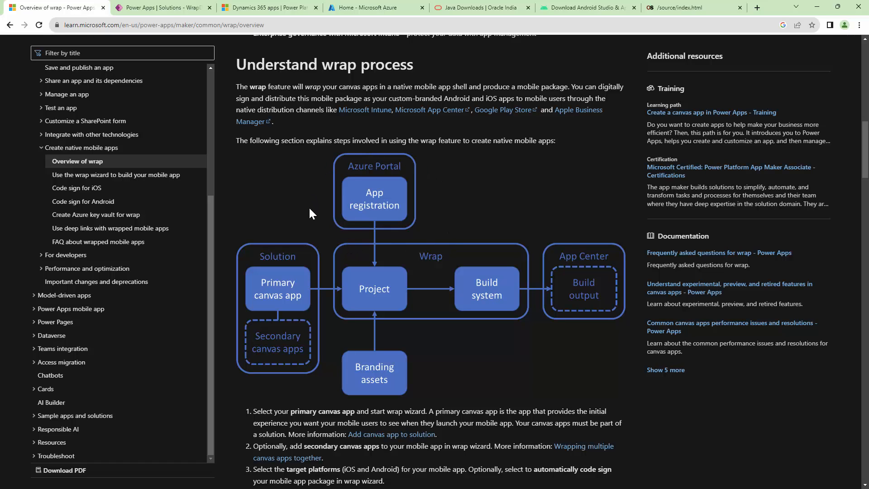
mouse_move(434, 243)
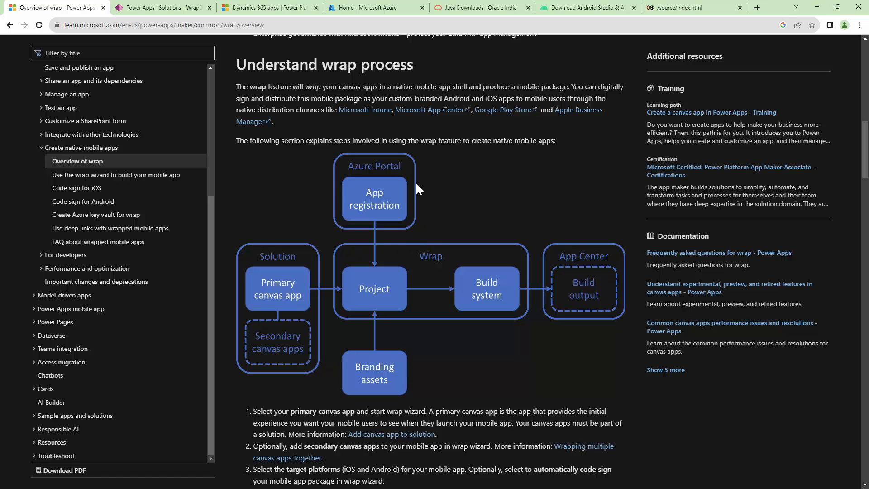
click(376, 7)
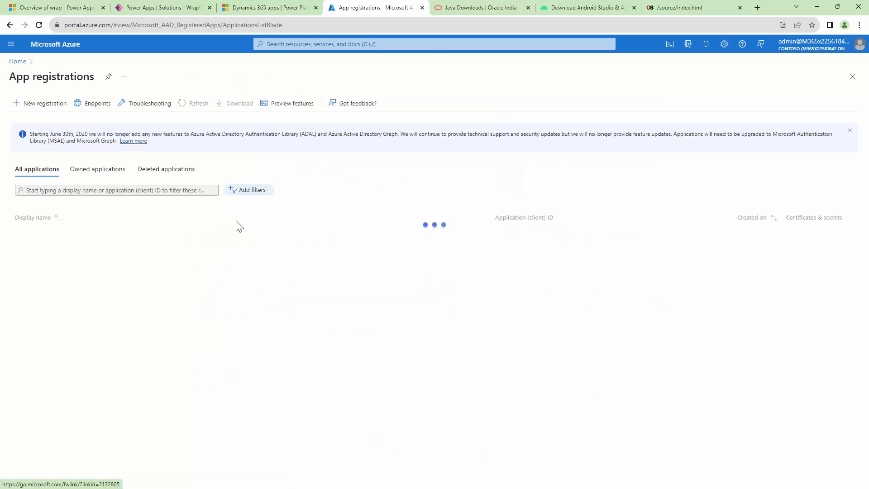
From Owned applications, begin a new app registration supporting multitenant organizational accounts
click(98, 170)
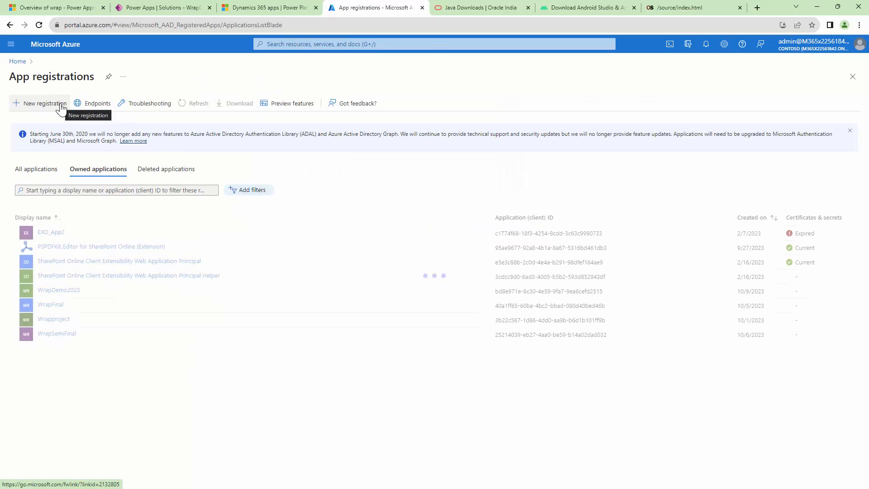
click(43, 104)
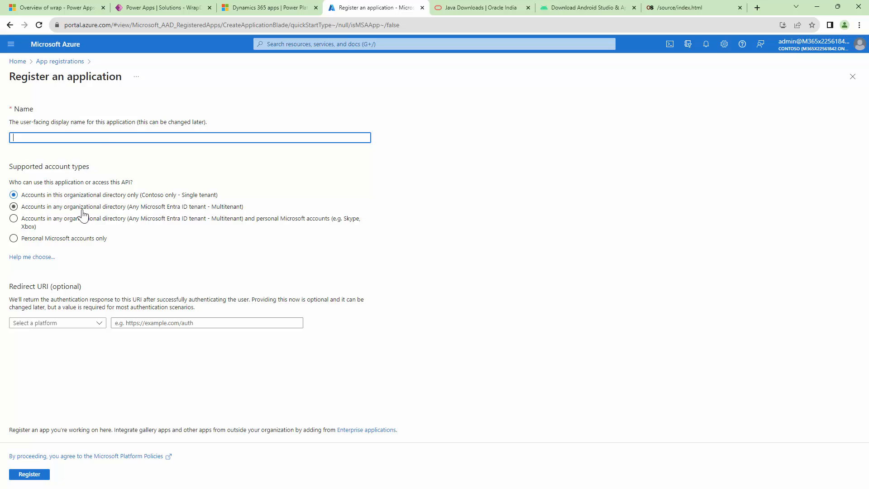
click(13, 206)
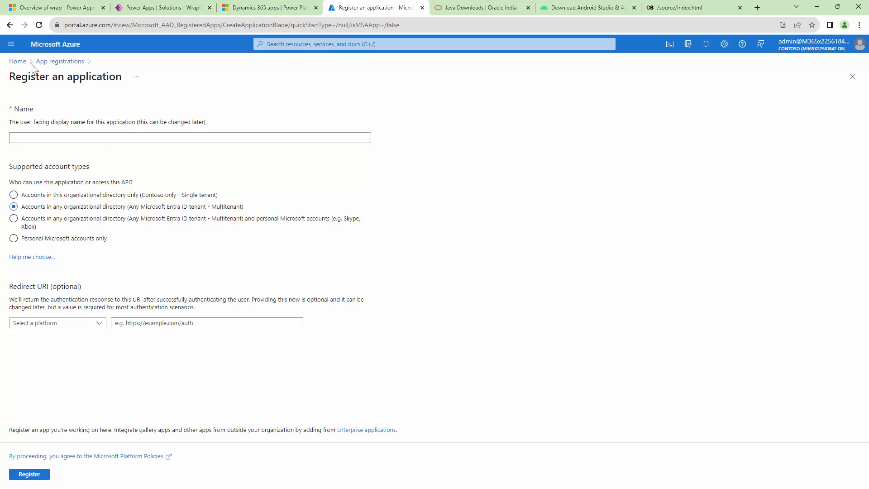
mouse_move(18, 61)
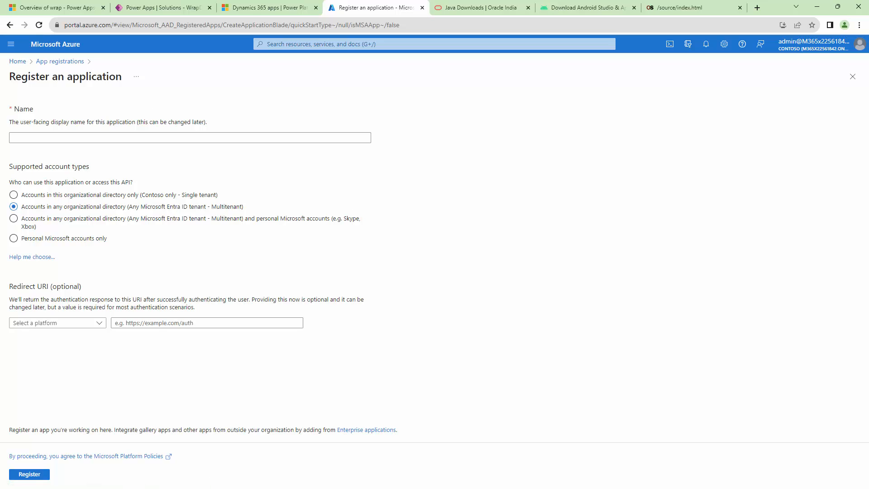
mouse_move(161, 7)
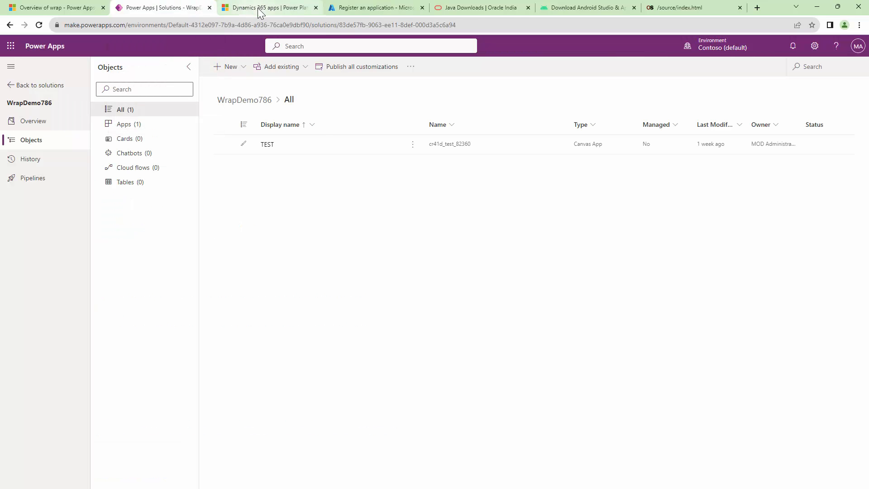
Revisit the Overview of wrap article's introduction, diagram and features list
click(53, 7)
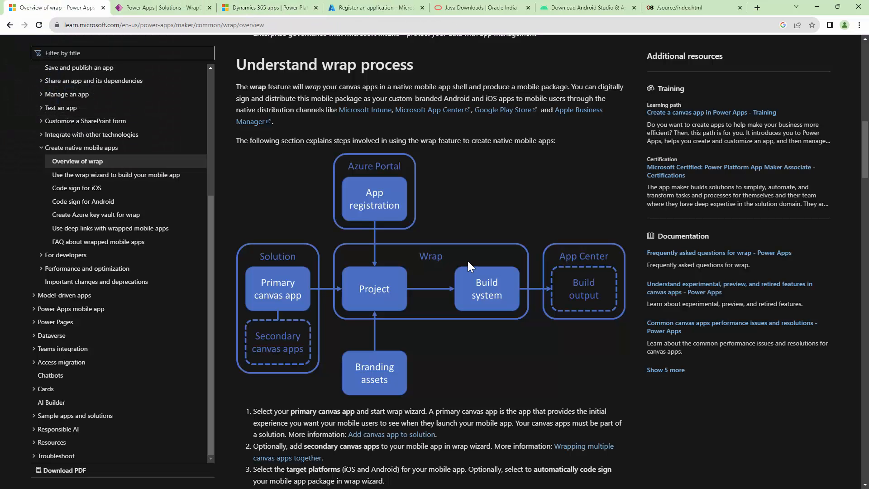
mouse_move(381, 344)
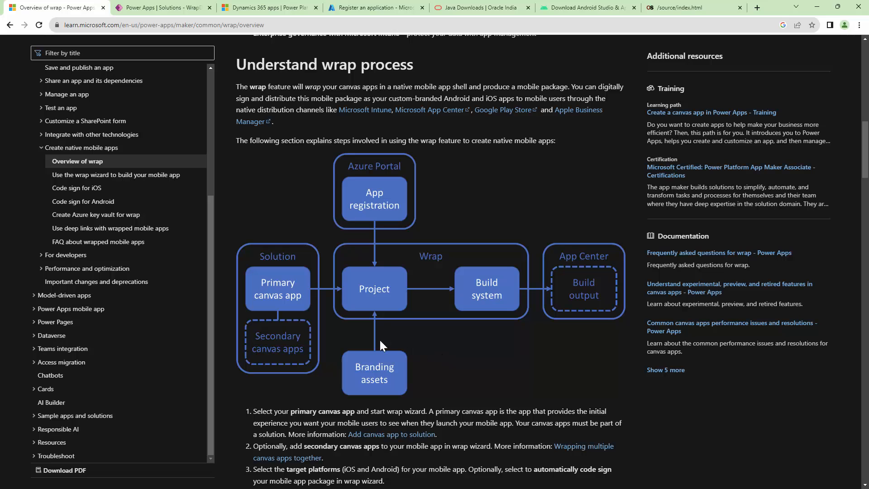
mouse_move(560, 235)
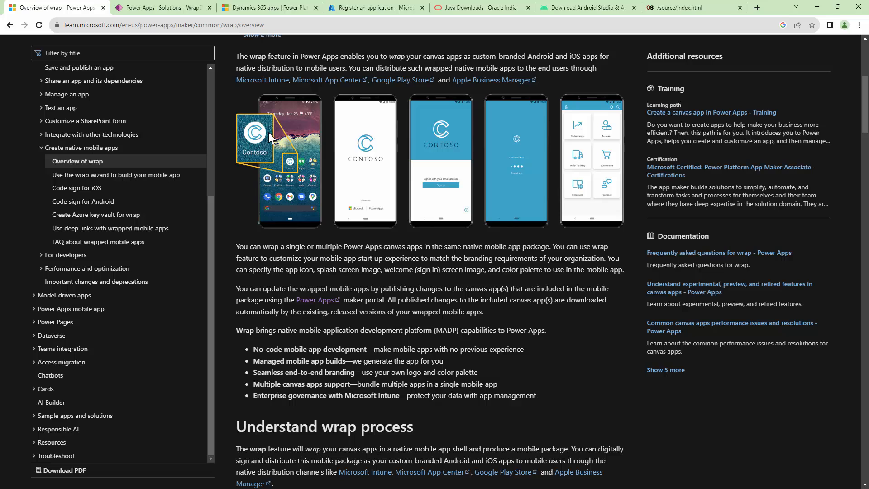
mouse_move(394, 222)
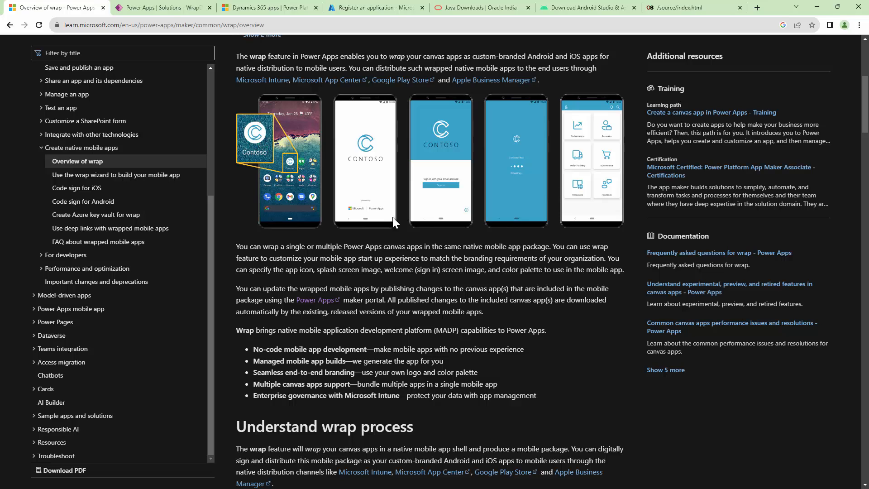
mouse_move(372, 231)
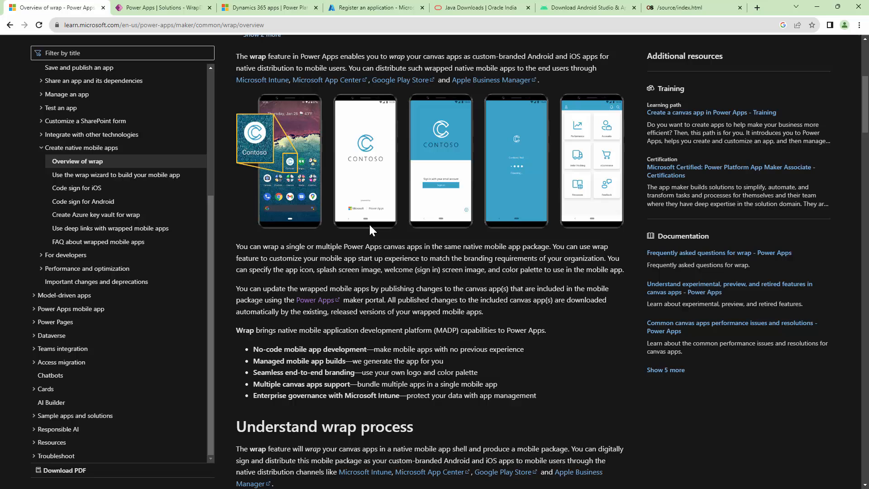
scroll(down, 3)
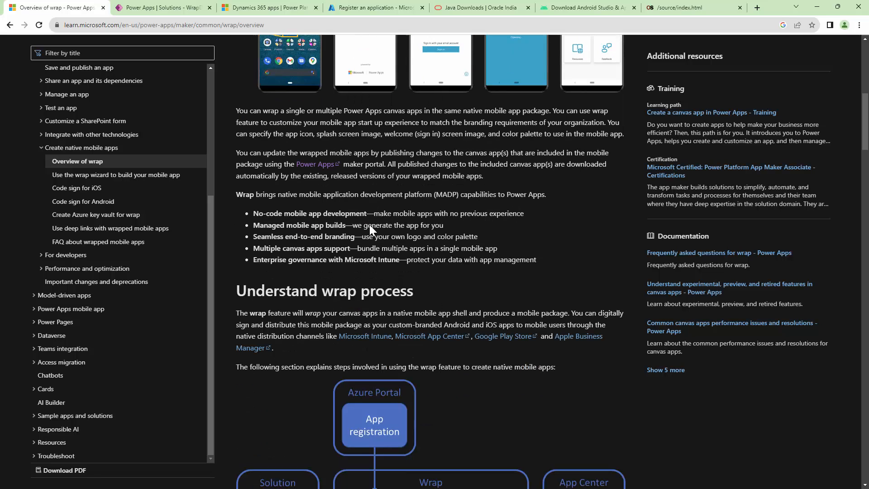
scroll(down, 3)
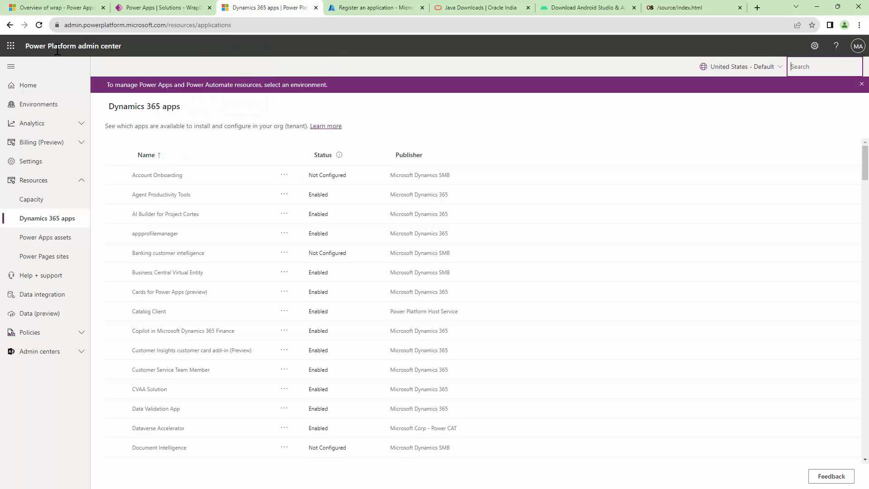
mouse_move(117, 57)
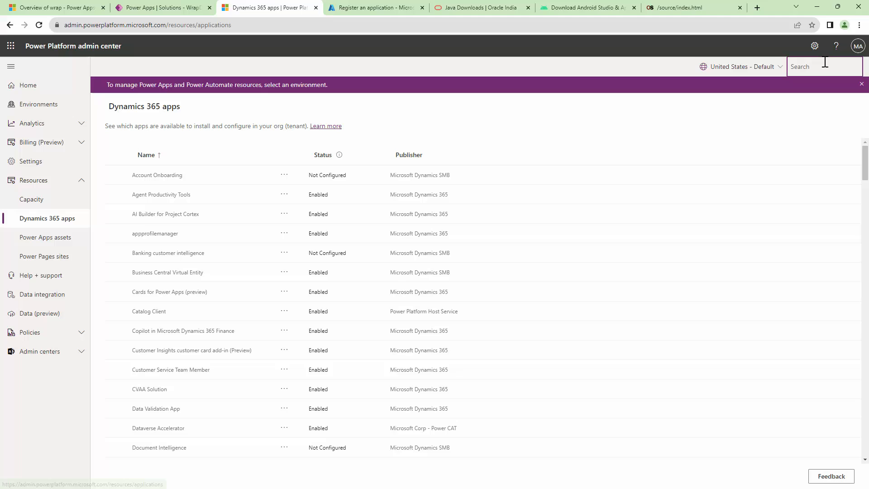
Filter Dynamics 365 apps by 'Wrap' and select the Enabled Wrap for Power Apps entry
text(Wrap)
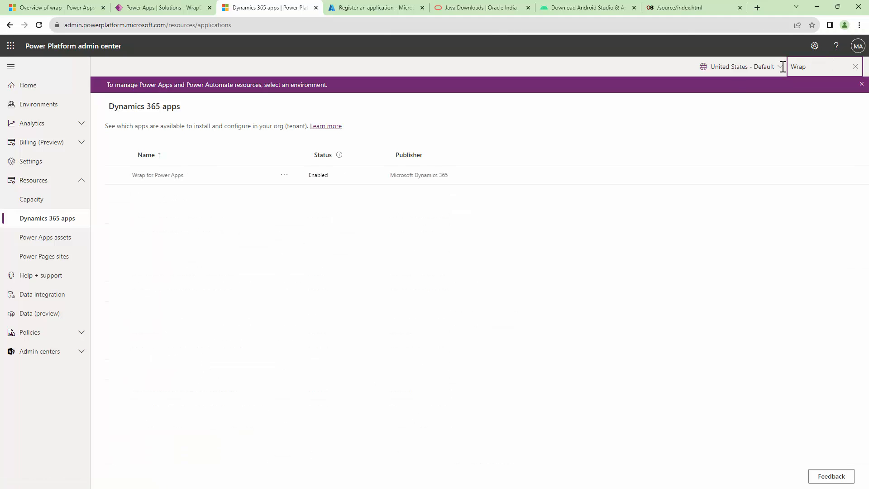
click(158, 175)
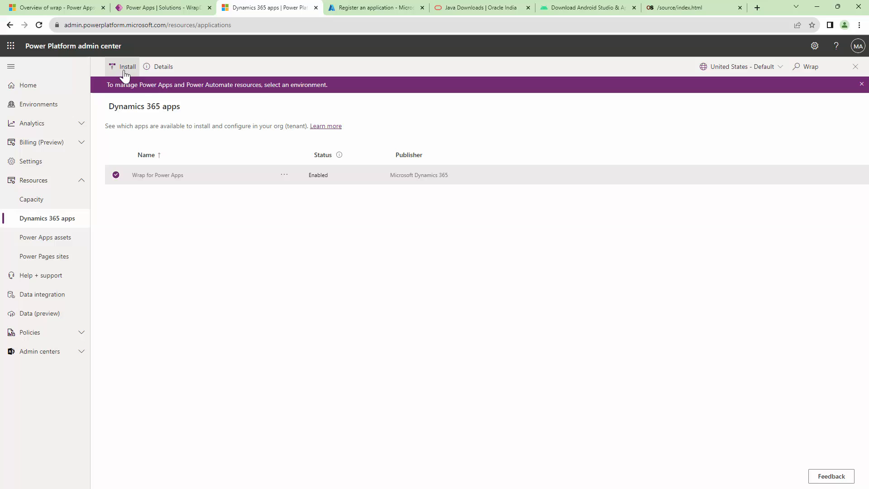
mouse_move(147, 100)
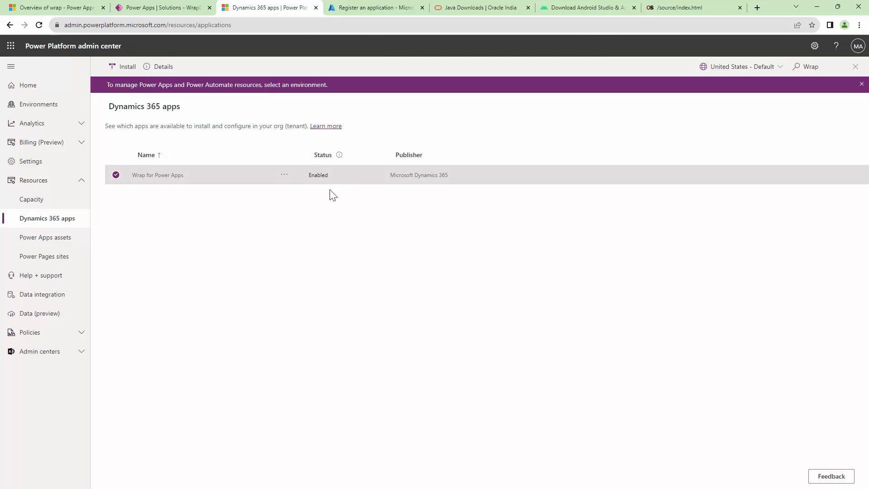
mouse_move(619, 278)
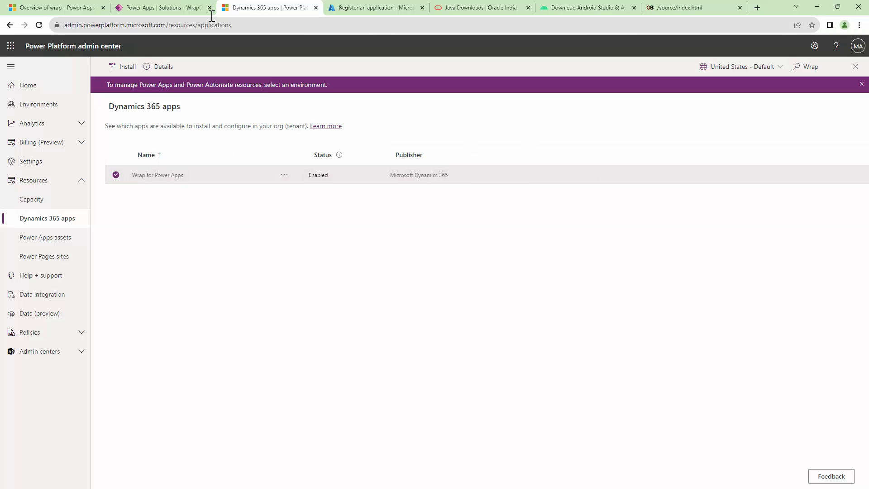
Show the TEST canvas app's actions in WrapDemo786, then move to the Java Downloads page
click(161, 7)
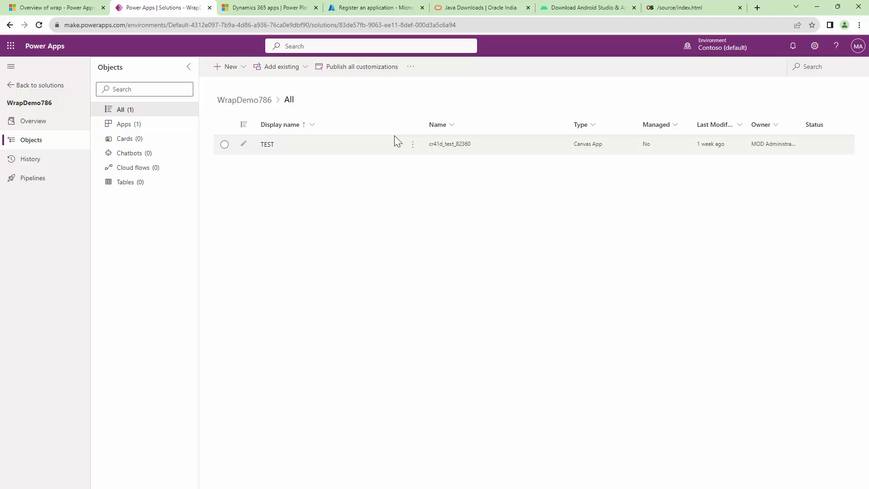
click(225, 144)
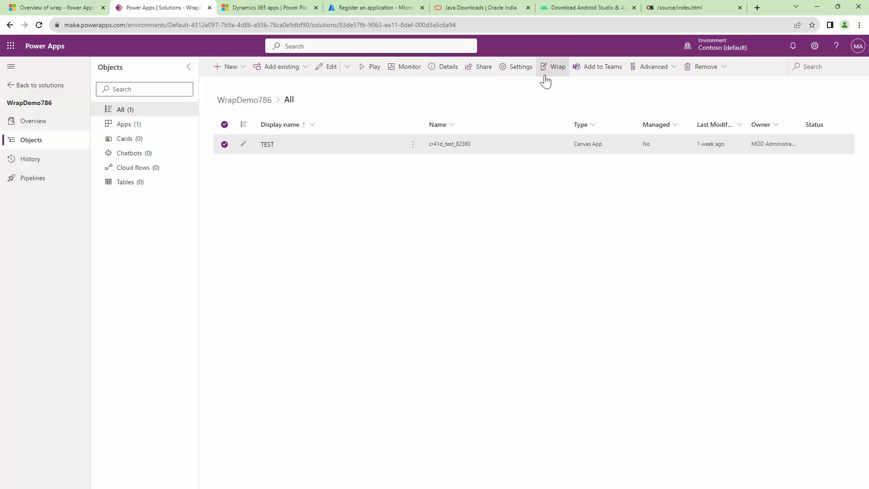
click(413, 144)
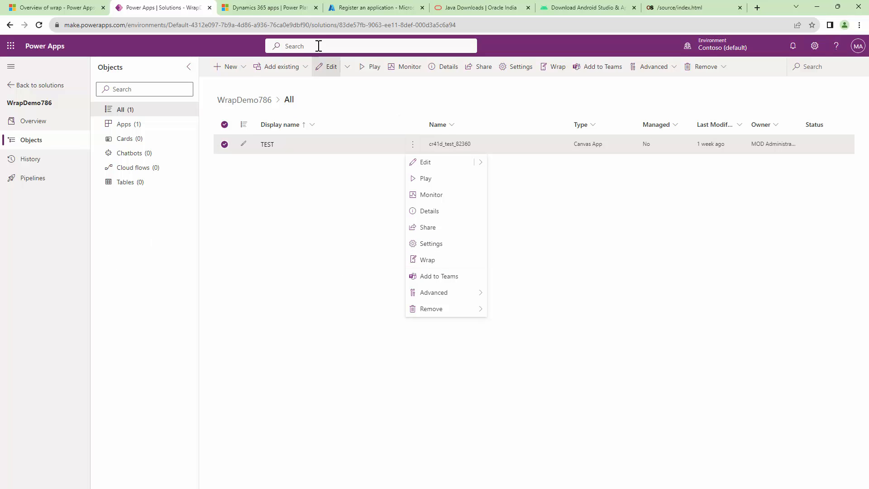
click(480, 8)
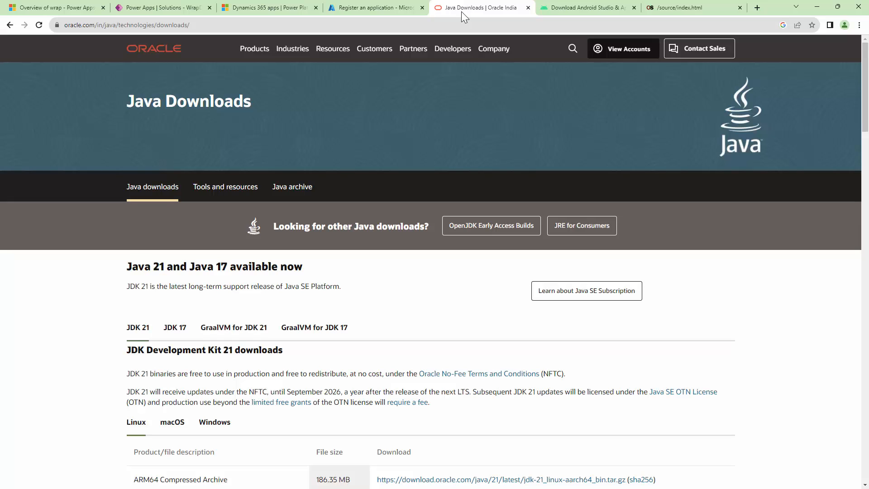
Browse the Android Studio download page and its Develop menu, then return to WrapDemo786
click(585, 7)
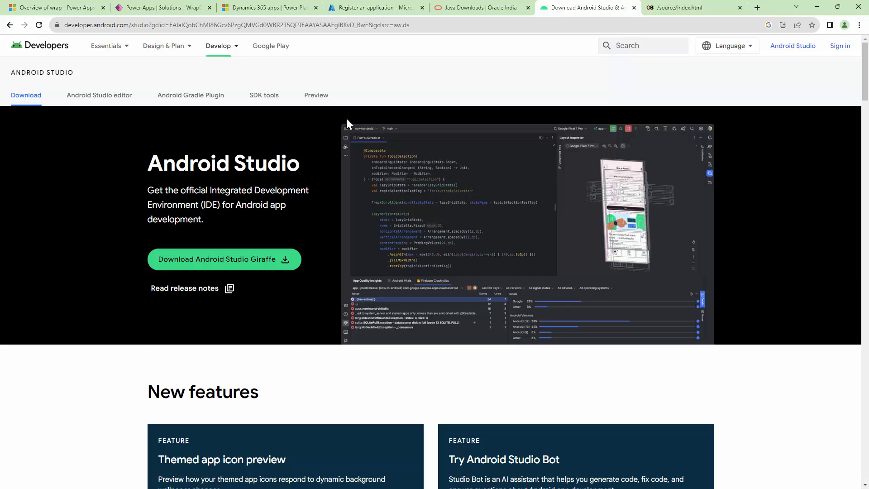
click(218, 45)
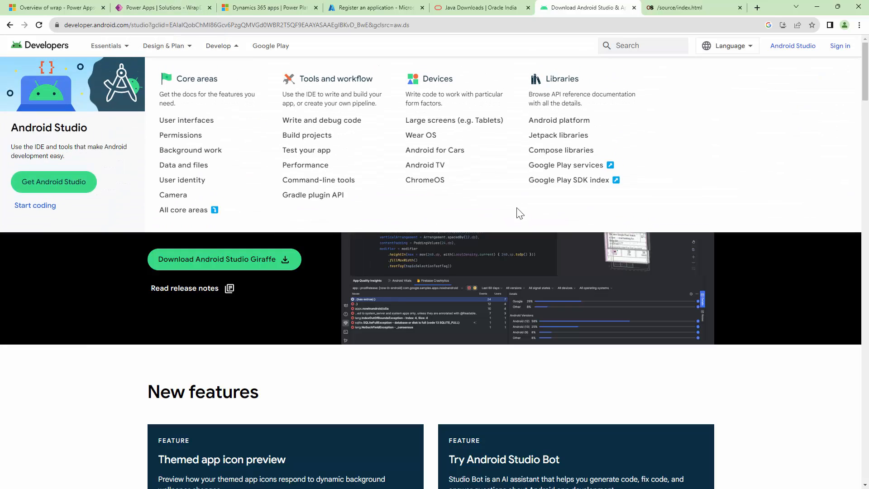
click(161, 7)
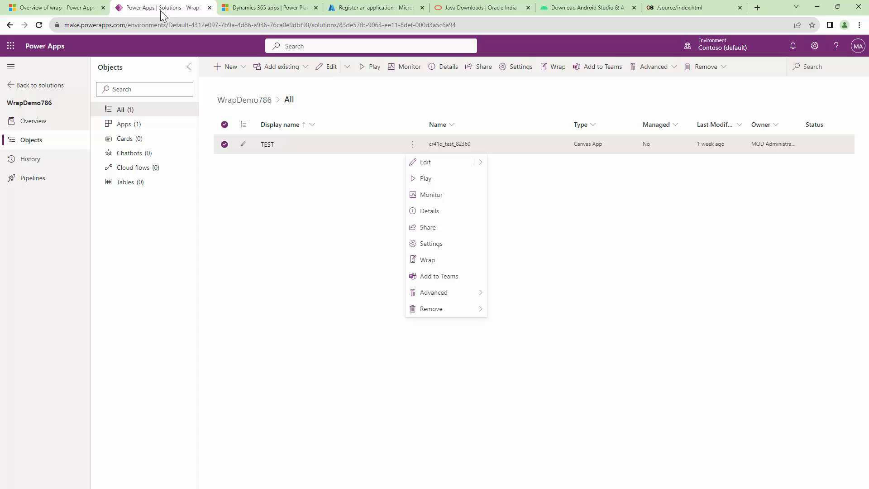
From the wrap overview article, launch Microsoft App Center in a new tab
click(53, 8)
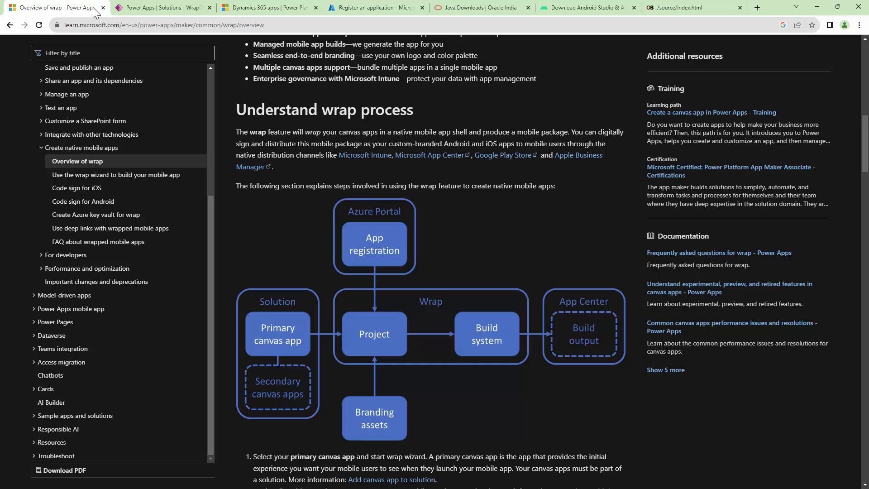
mouse_move(566, 396)
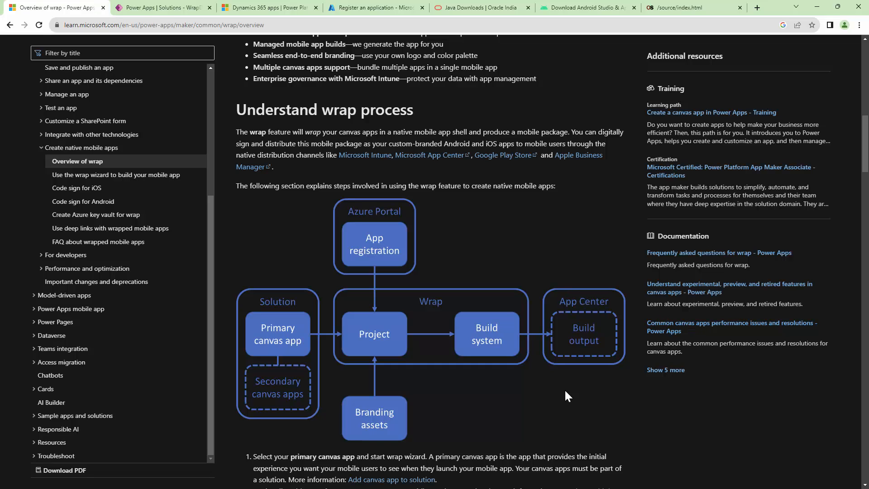
click(756, 8)
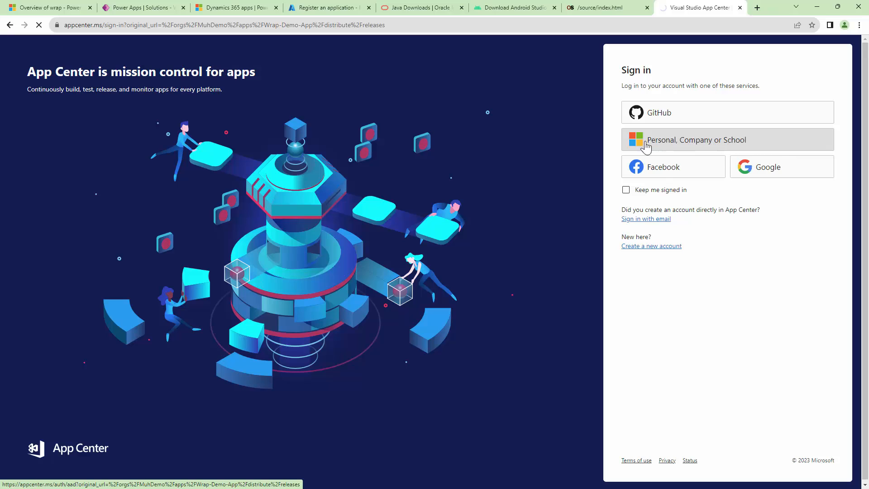
Sign in to App Center with the already signed-in work account
click(696, 139)
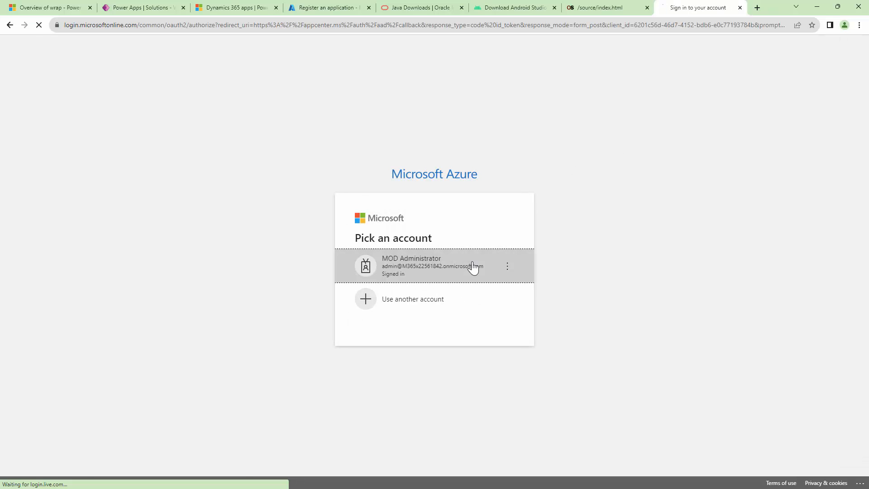
click(432, 266)
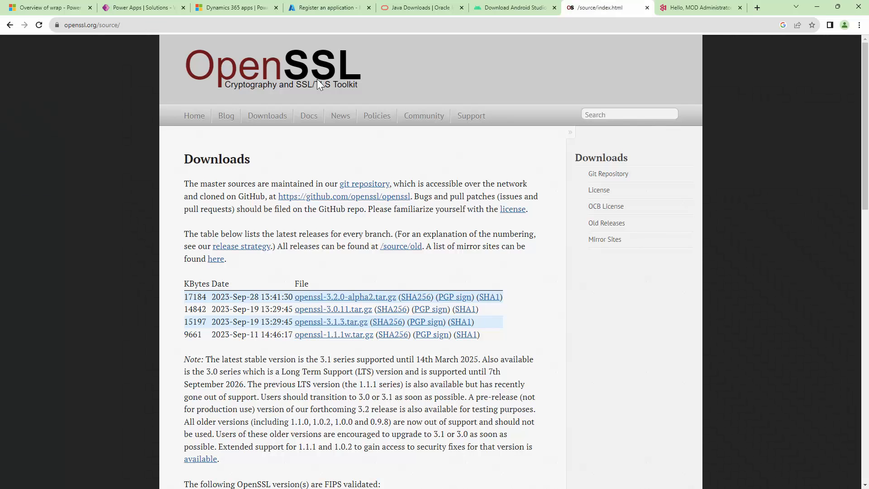
Scroll the OpenSSL Downloads page to the latest release table and FIPS-validated versions
scroll(down, 3)
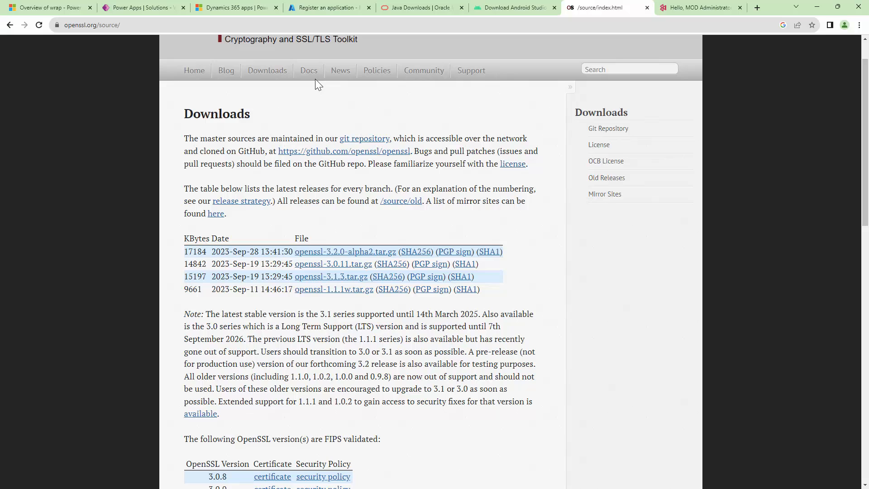
mouse_move(440, 301)
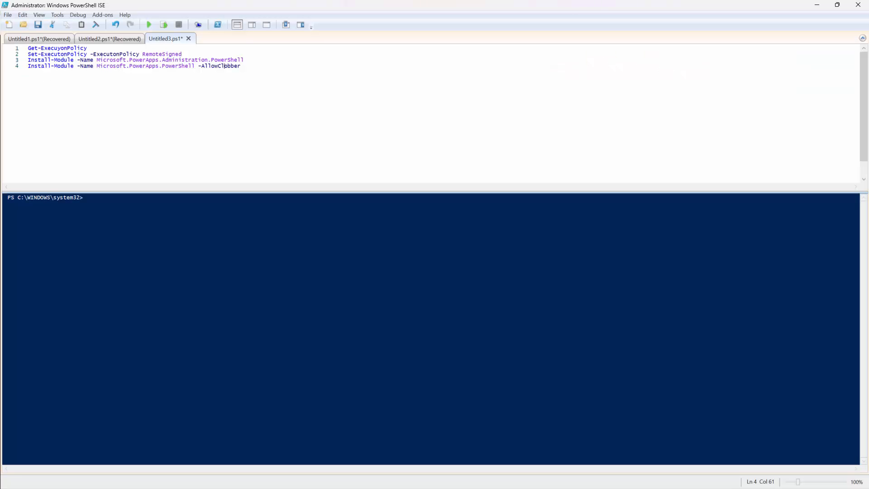
mouse_move(7, 82)
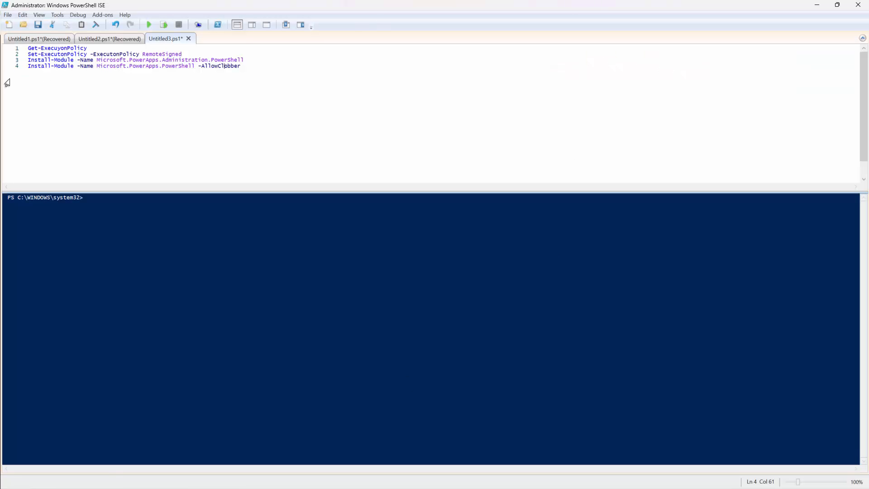
mouse_move(125, 151)
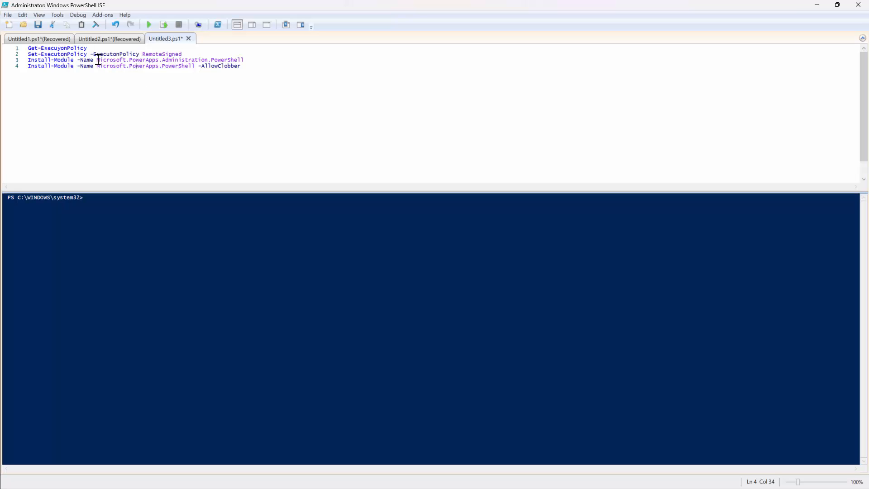
drag(96, 60, 209, 60)
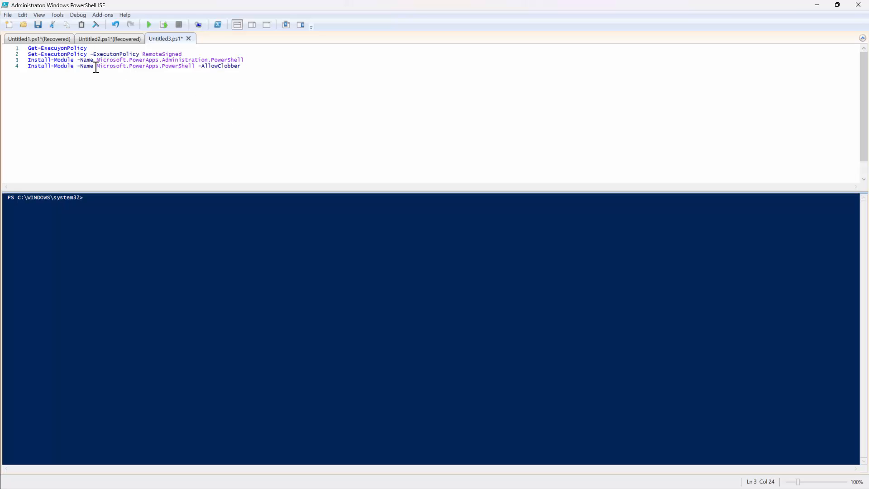
drag(95, 65, 182, 65)
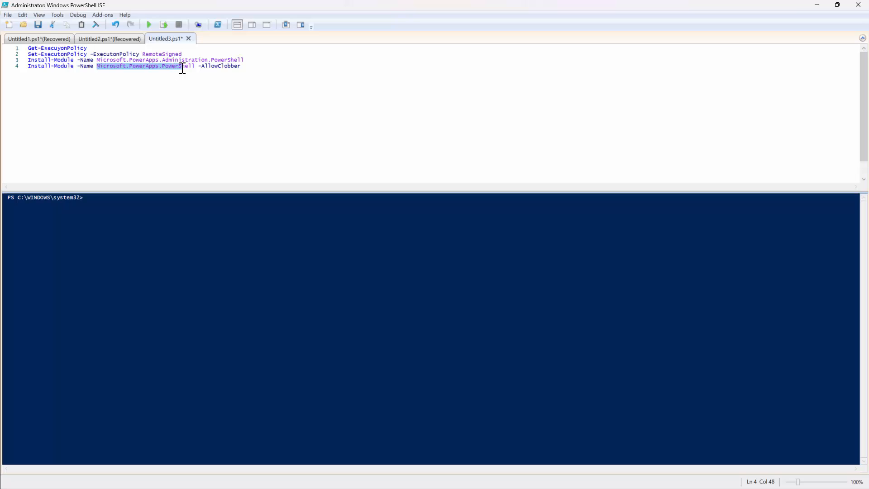